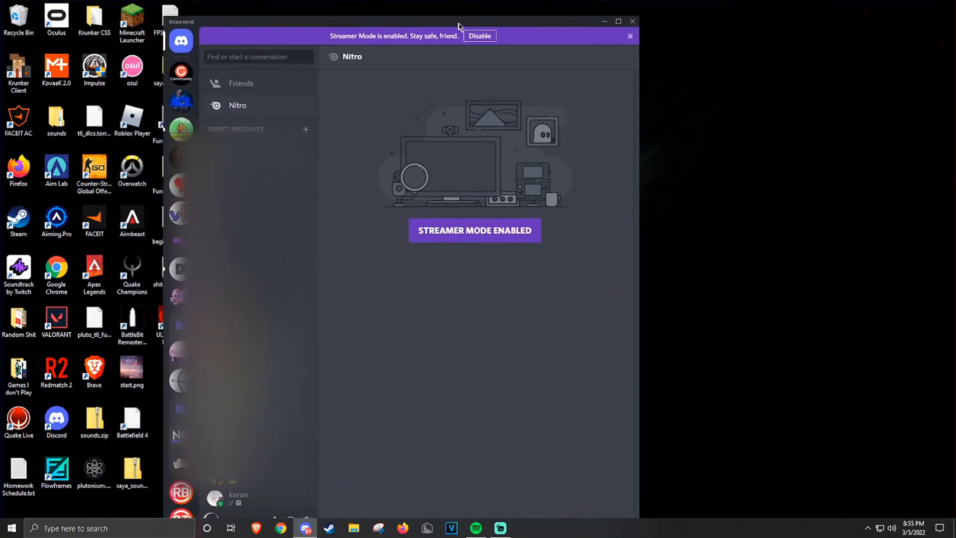
# Step: Maximize the Discord window and open User Settings from the gear beside the username
pyautogui.click(617, 22)
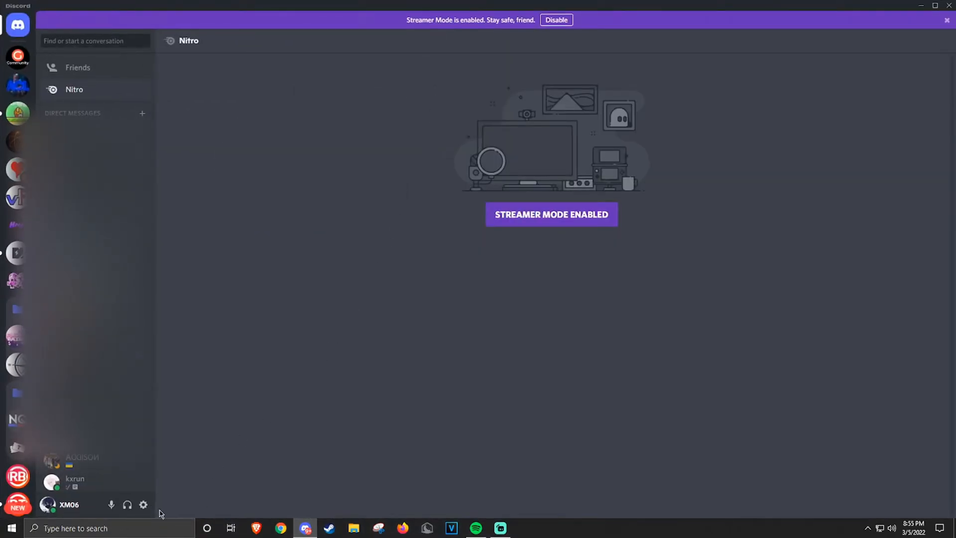
pyautogui.click(143, 505)
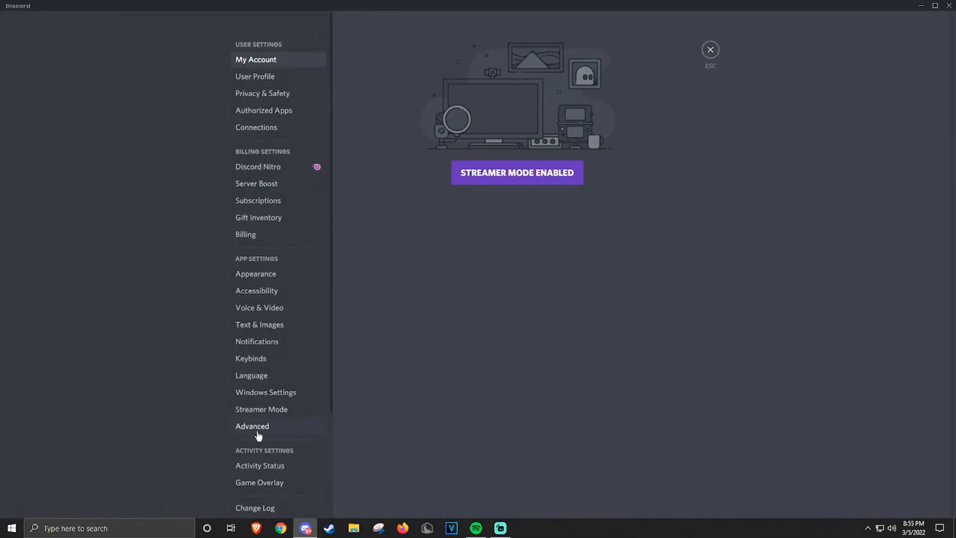
# Step: Show the Advanced app settings and confirm Hardware Acceleration is off
pyautogui.click(252, 426)
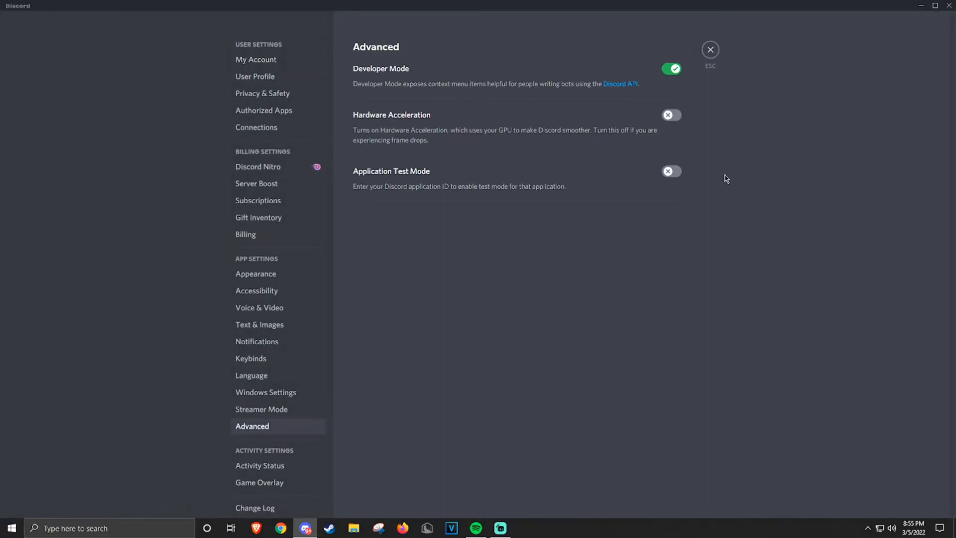
pyautogui.moveTo(669, 107)
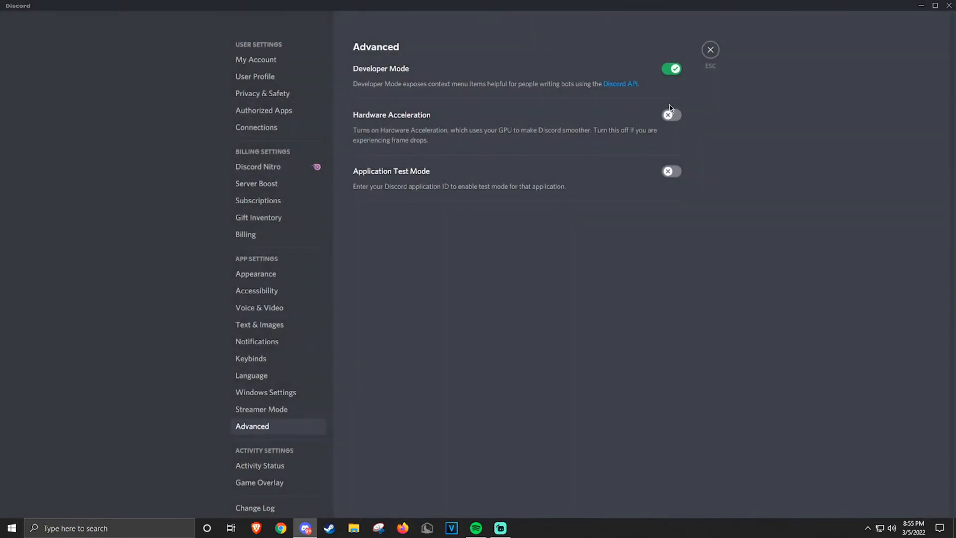
pyautogui.click(671, 114)
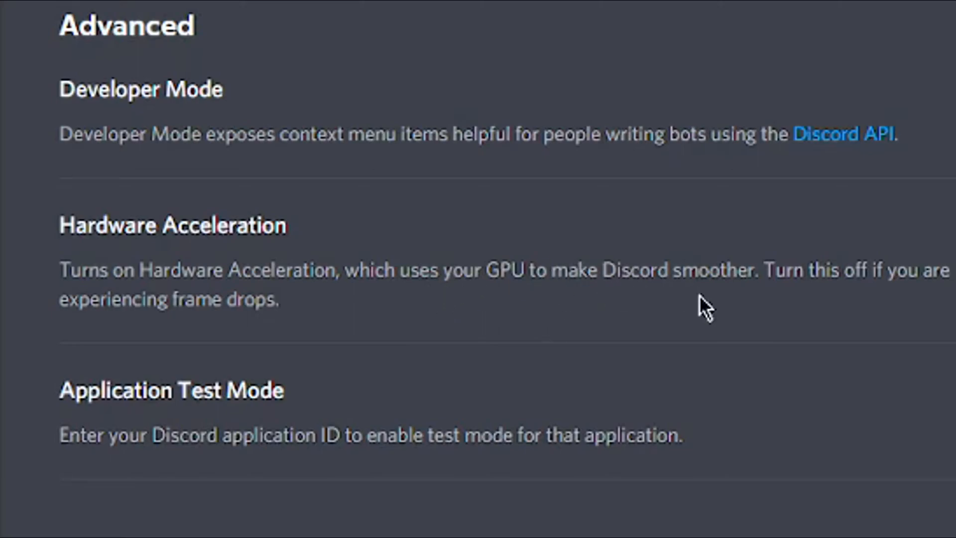
pyautogui.moveTo(695, 372)
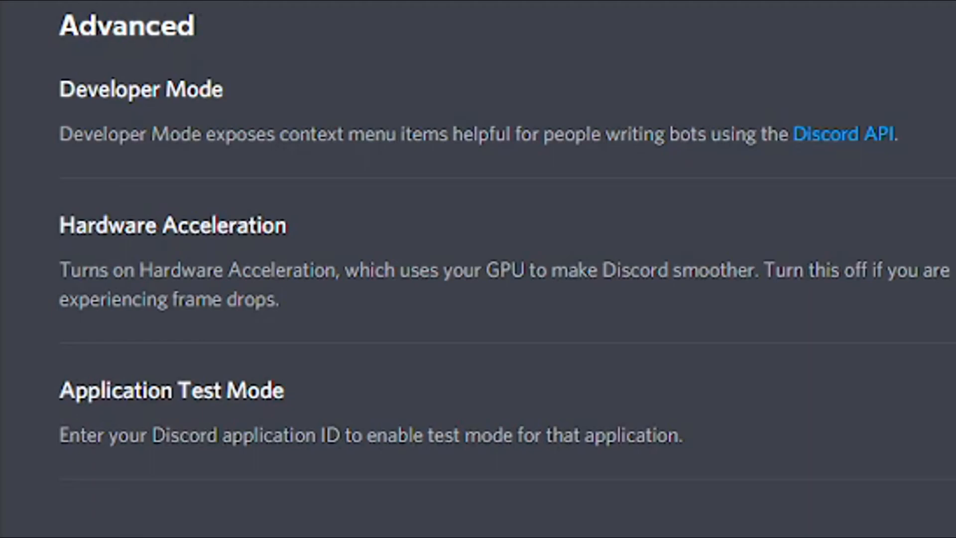
pyautogui.moveTo(798, 238)
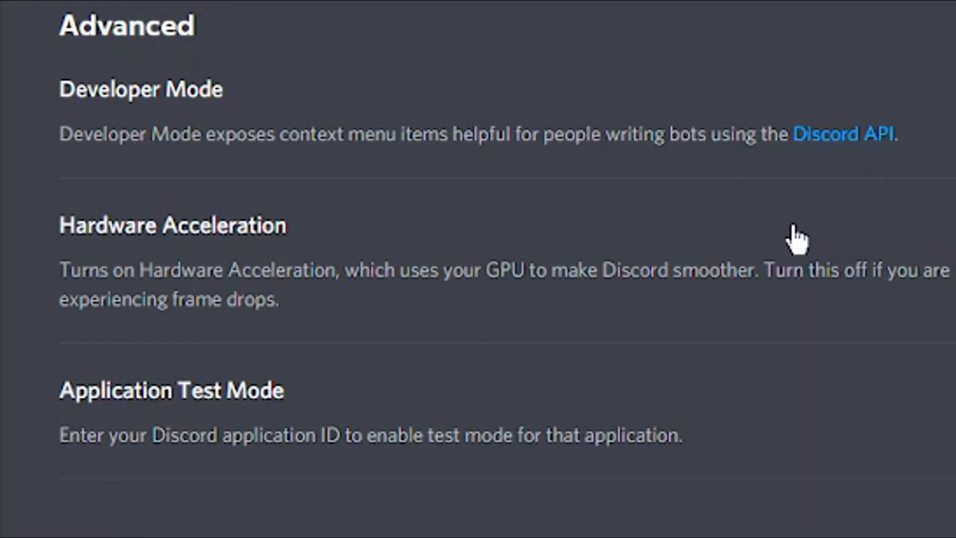
pyautogui.moveTo(894, 259)
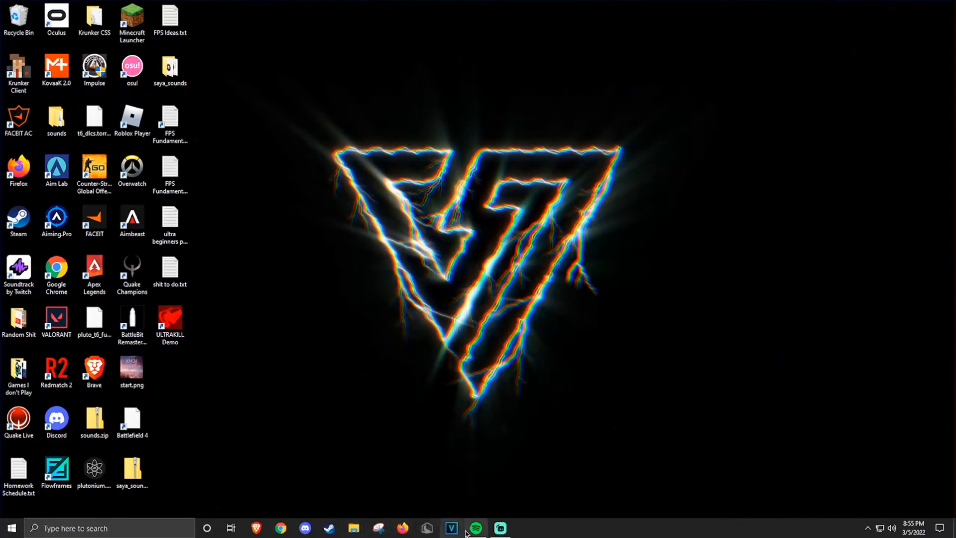
# Step: Toggle Hardware Acceleration under Spotify's View menu and confirm the restart dialog with OK
pyautogui.click(474, 528)
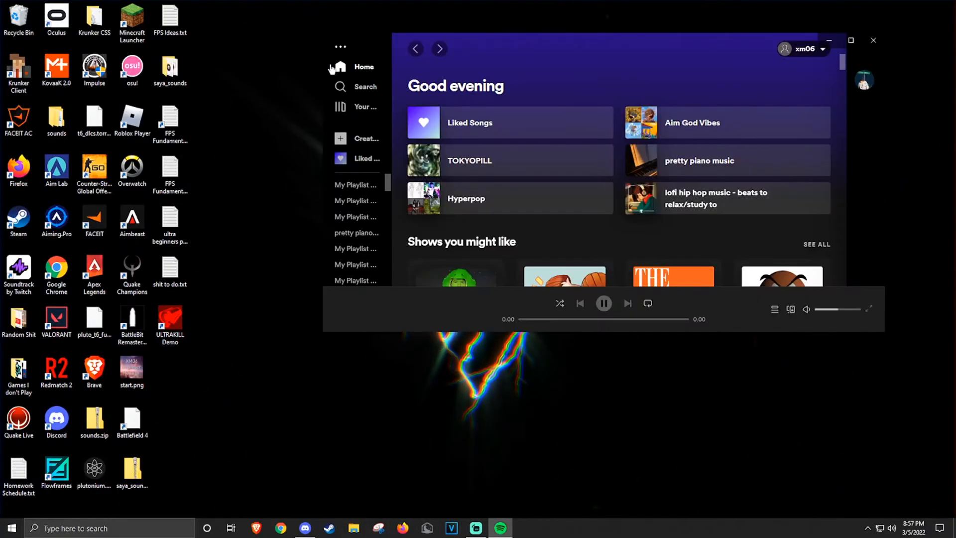
pyautogui.click(341, 47)
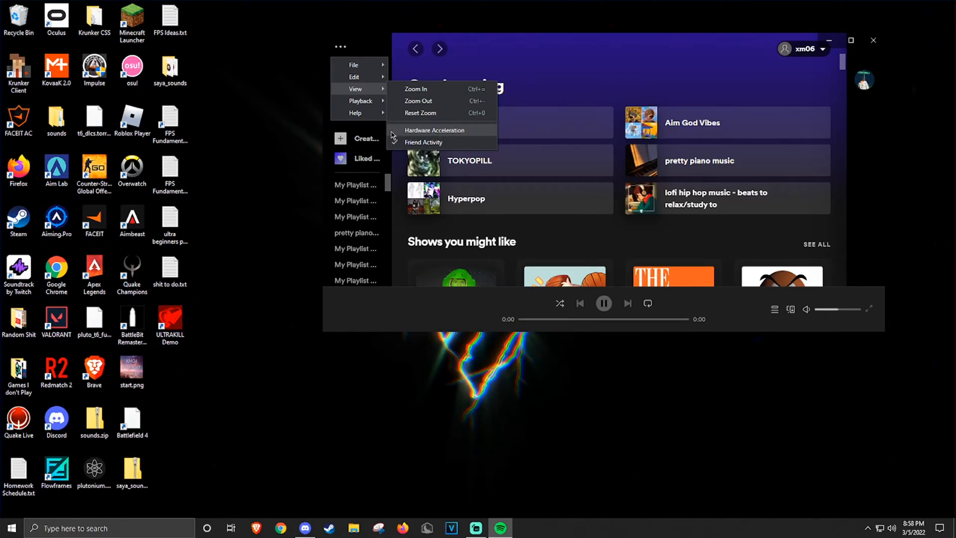
pyautogui.click(423, 142)
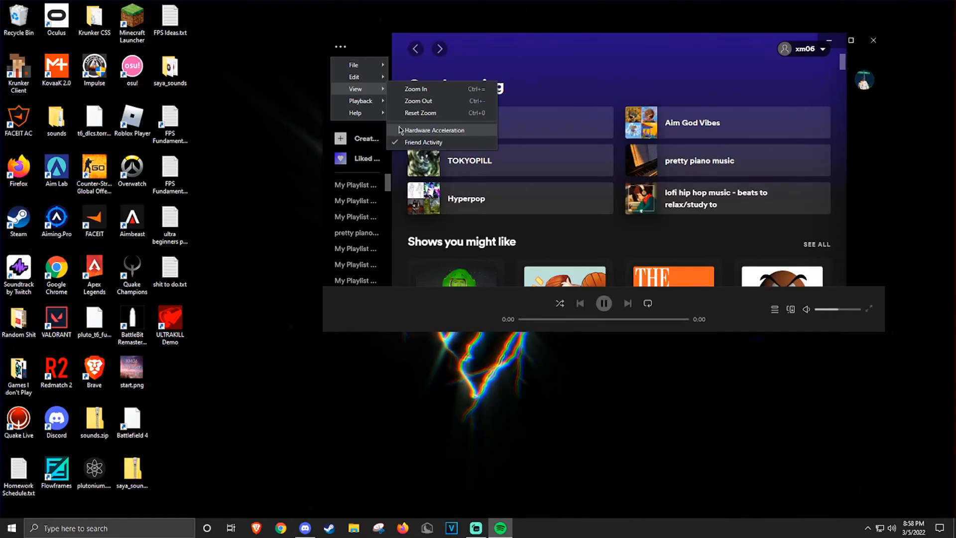
pyautogui.click(433, 130)
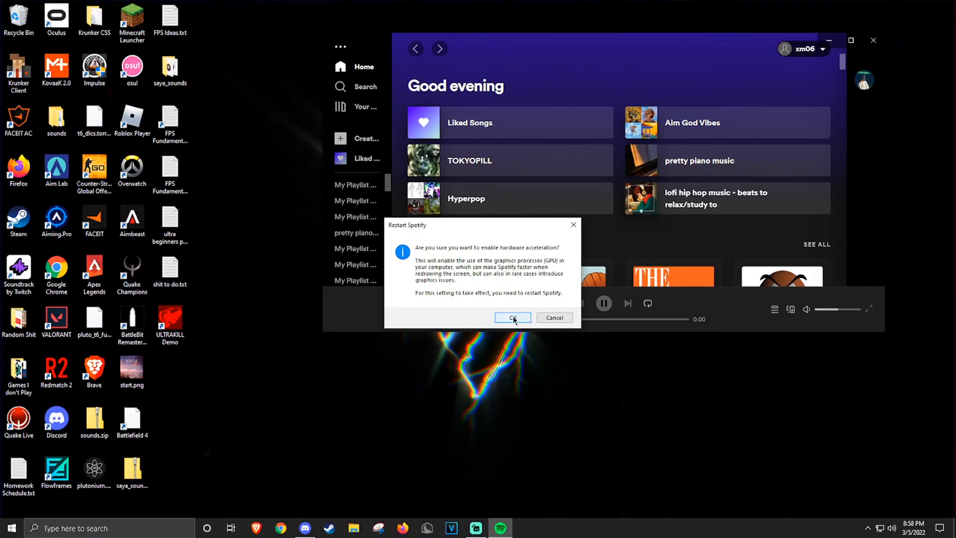
pyautogui.click(512, 318)
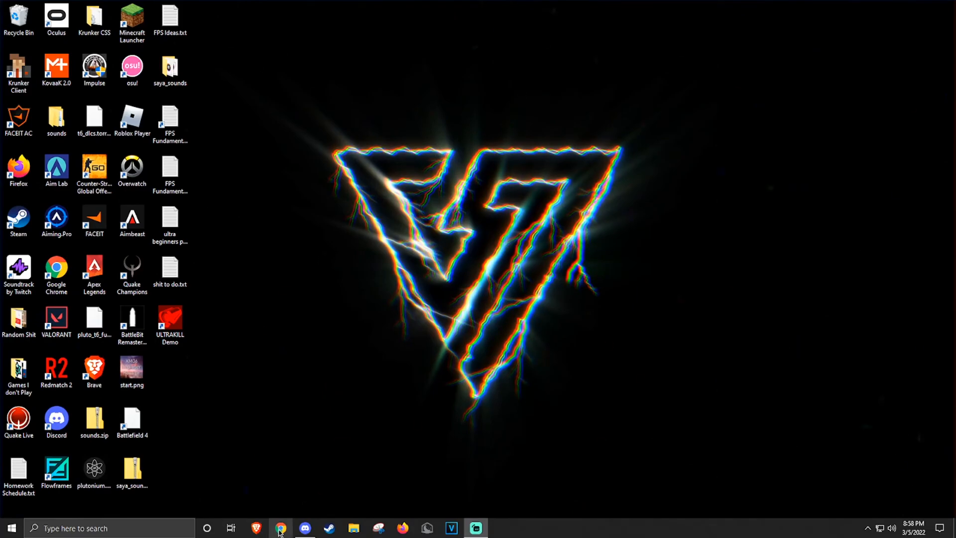
# Step: Launch Chrome from the taskbar and open Settings from the three-dot menu
pyautogui.click(280, 528)
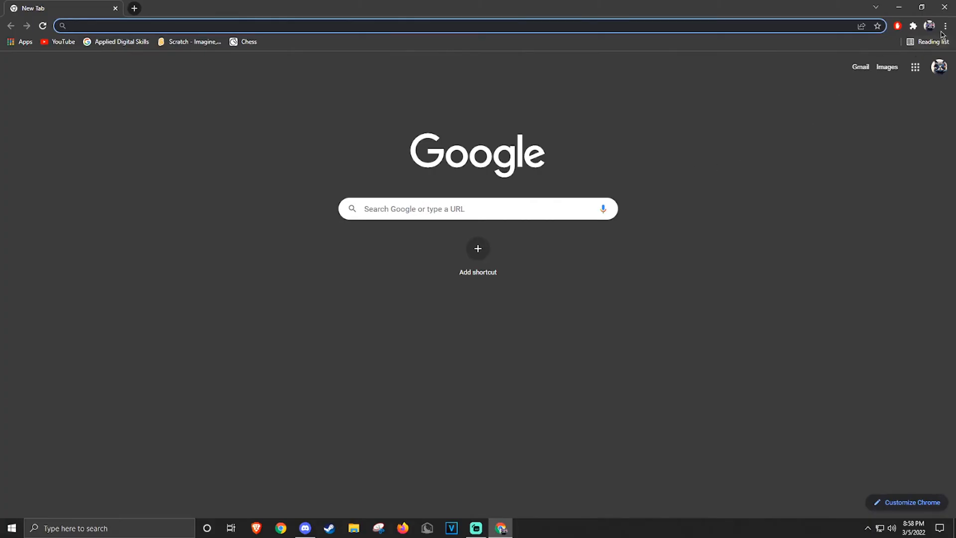
pyautogui.moveTo(949, 27)
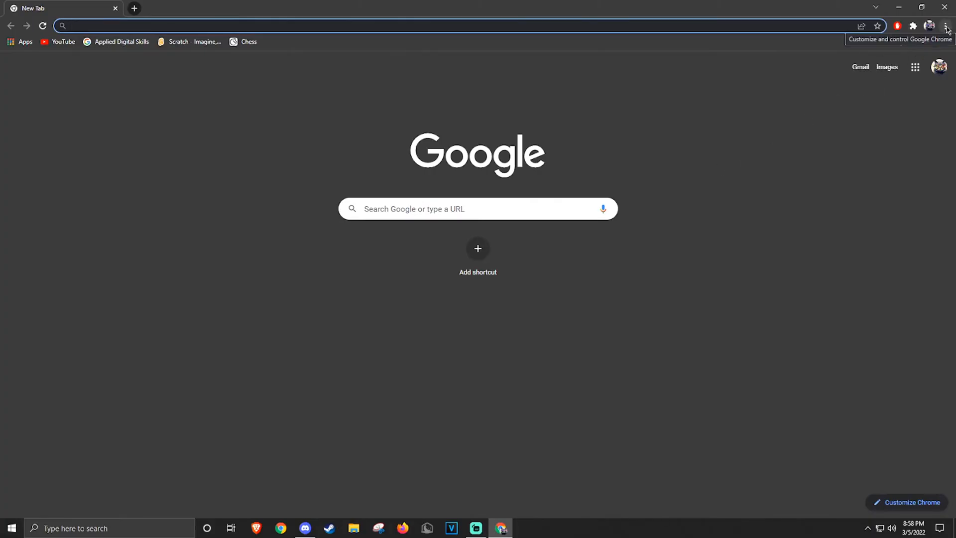
pyautogui.click(947, 25)
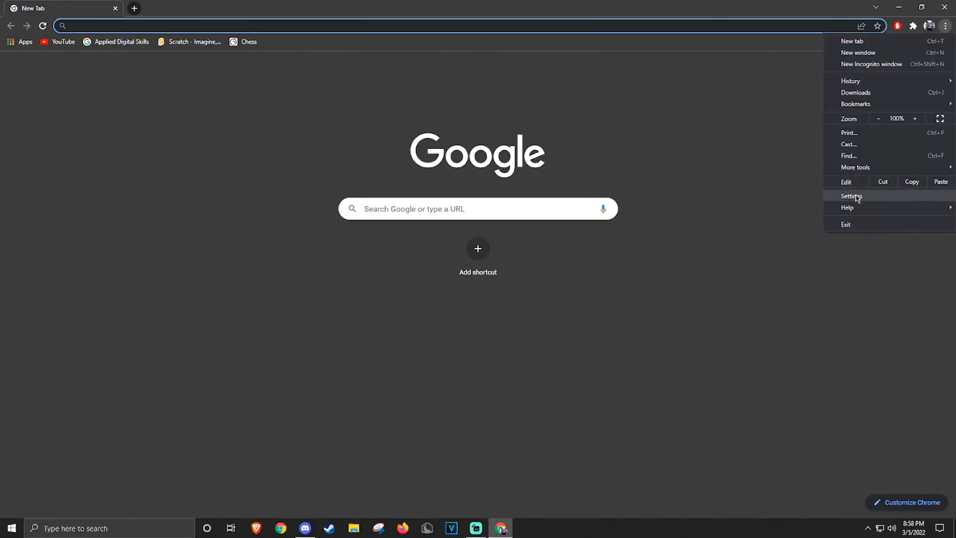
pyautogui.click(852, 196)
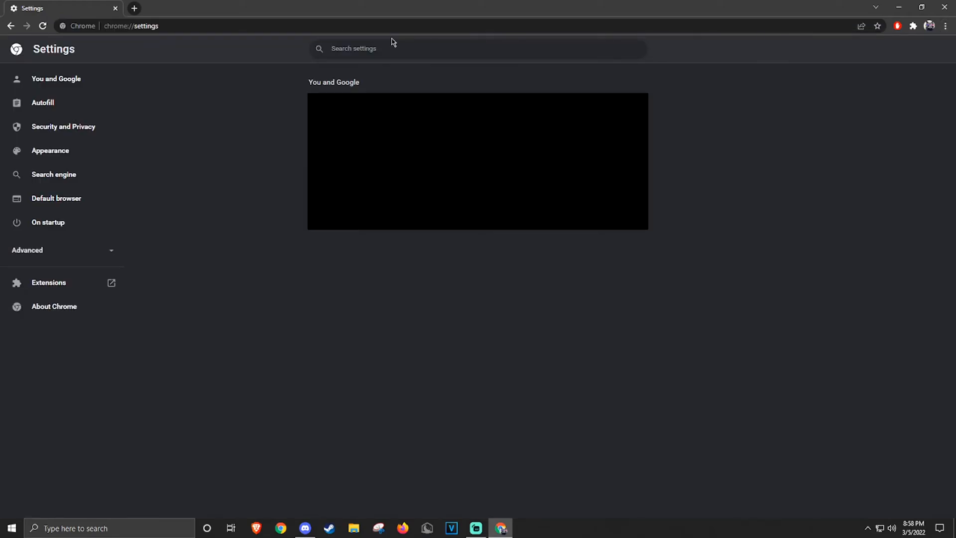
# Step: Search settings for 'hard' and switch off 'Use hardware acceleration when available'
pyautogui.write('hardware acceleration')
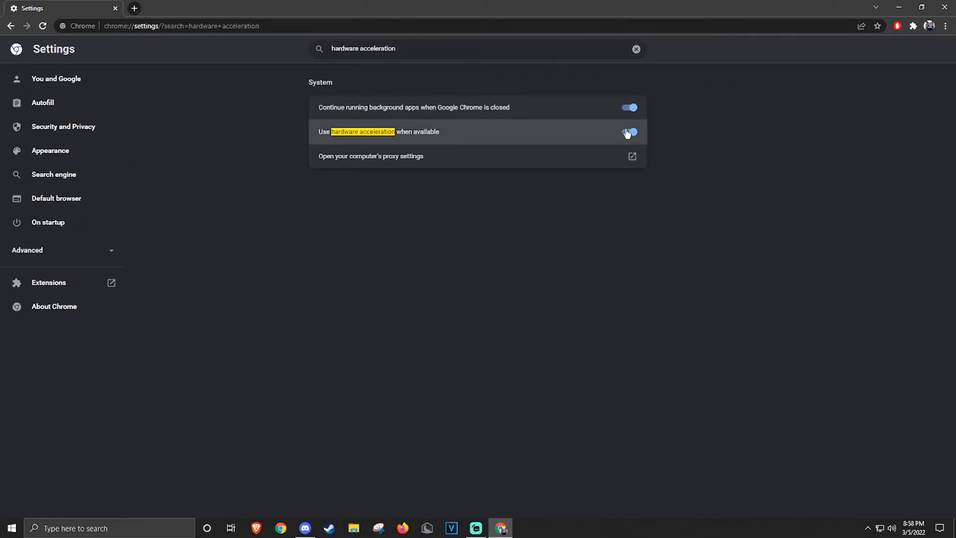
pyautogui.click(630, 132)
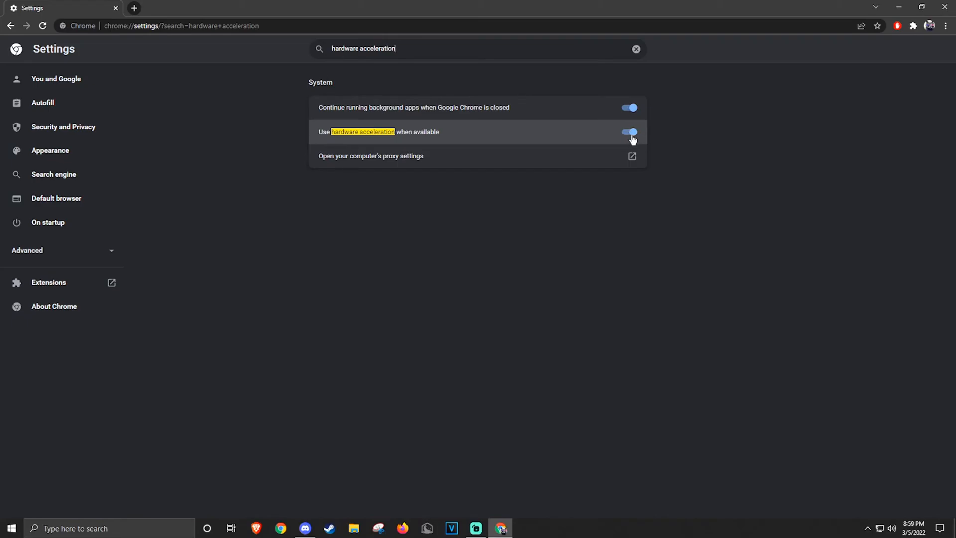
pyautogui.click(628, 131)
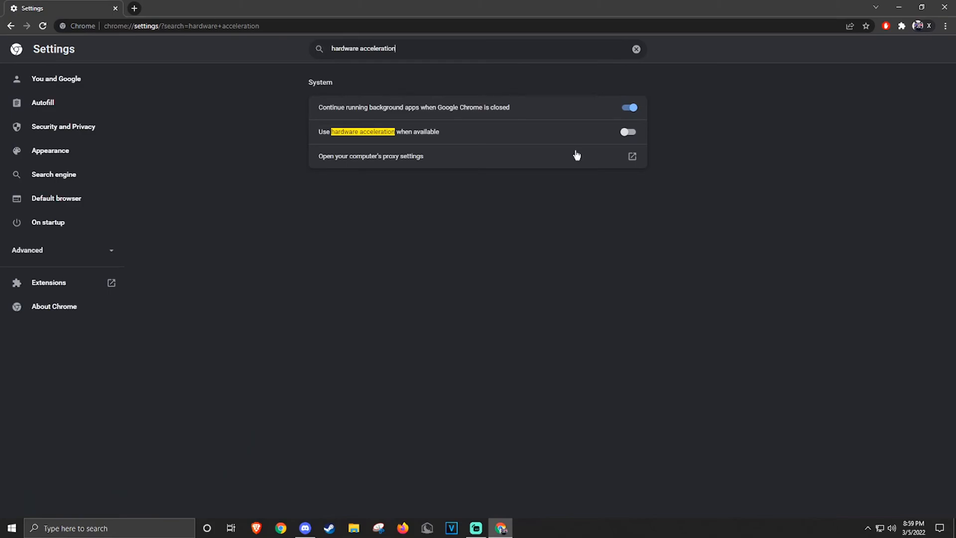
pyautogui.moveTo(555, 148)
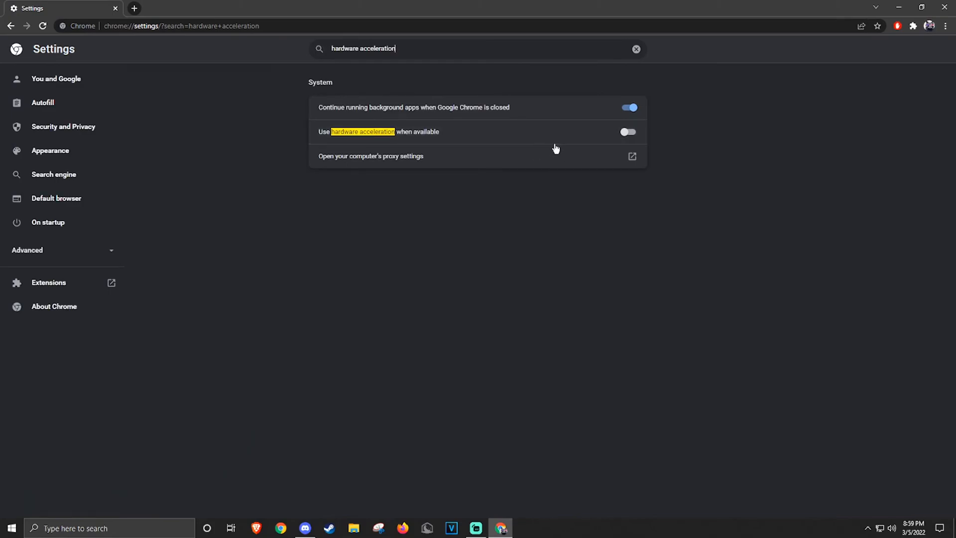